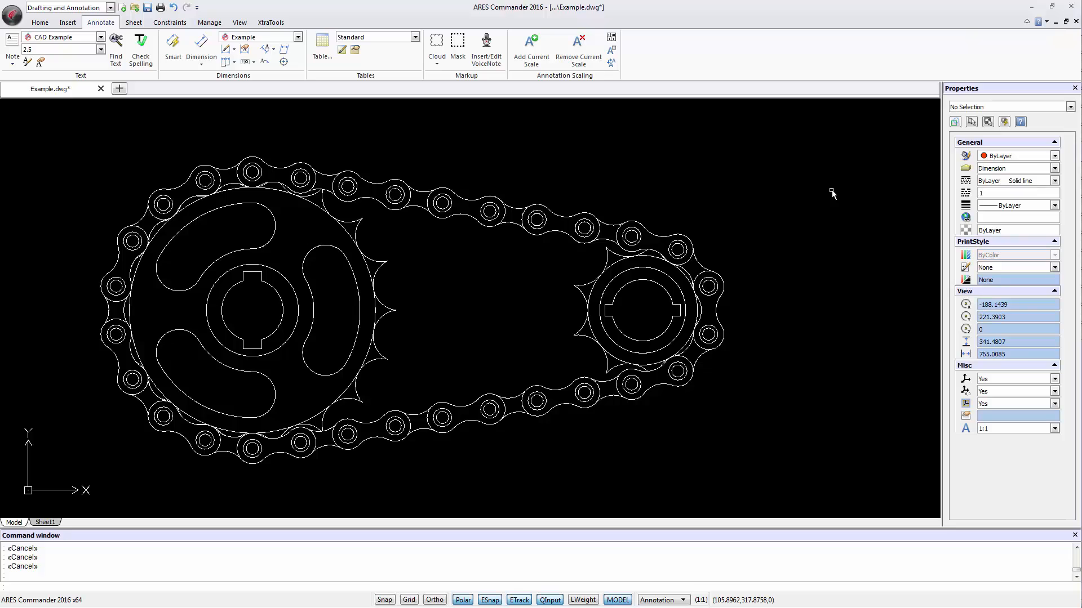
mouse_move(248, 170)
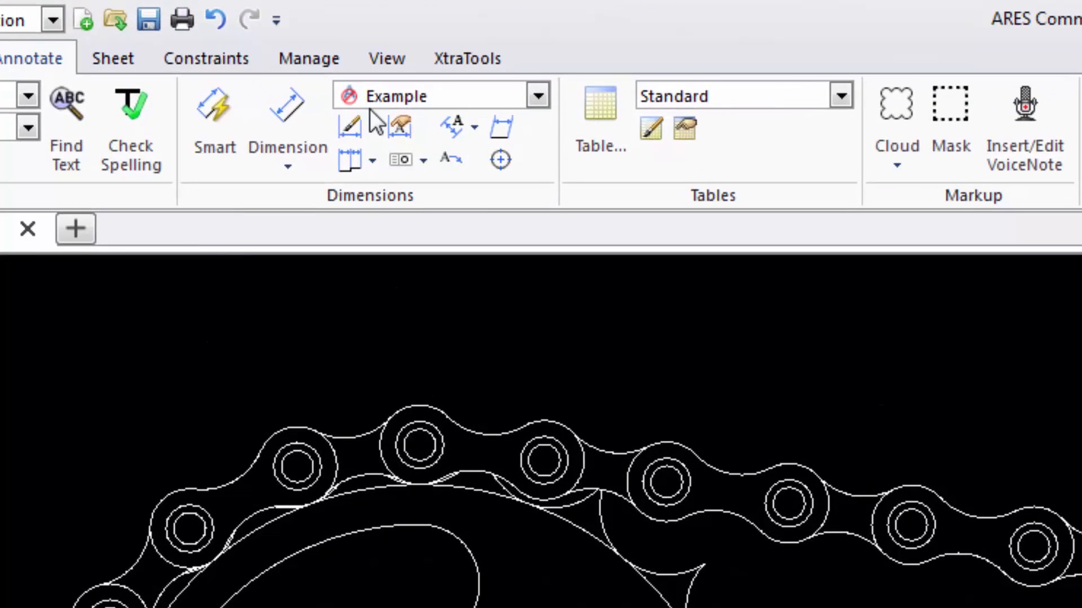
mouse_move(442, 119)
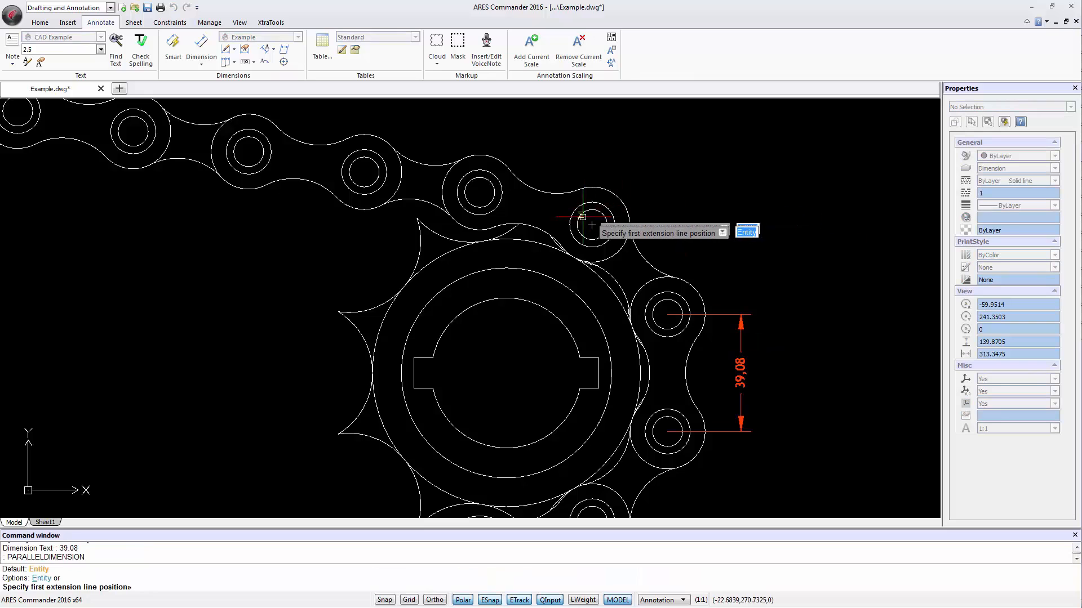
- Set the aligned dimension's first point at a chain-link centre beside the small sprocket
left_click(581, 216)
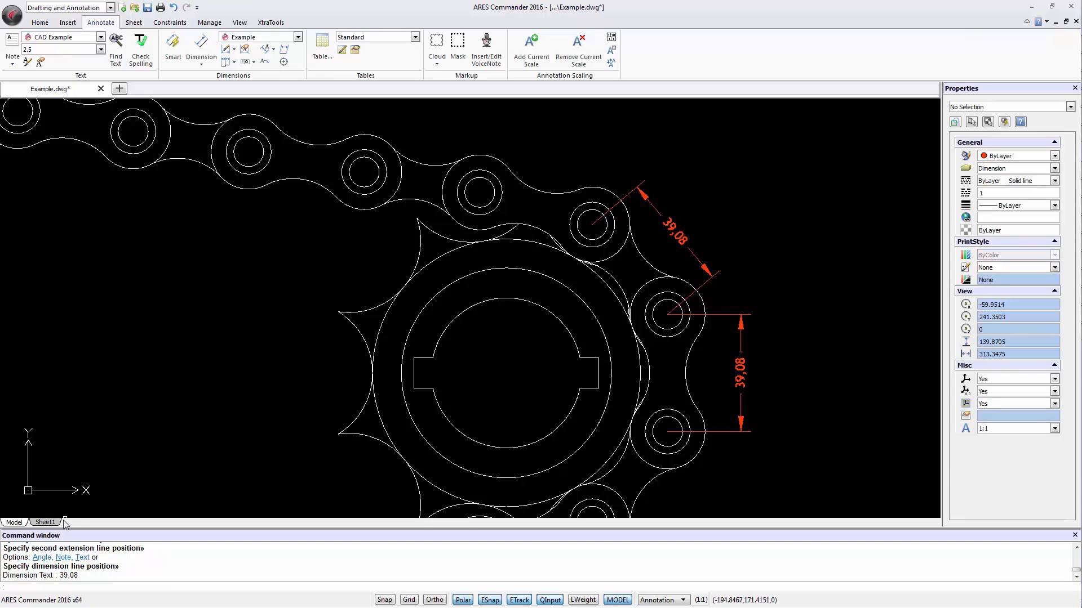
- Switch to Sheet1 to inspect the dimensions in the 1:2, 1:4 and 1:1 viewports
left_click(45, 522)
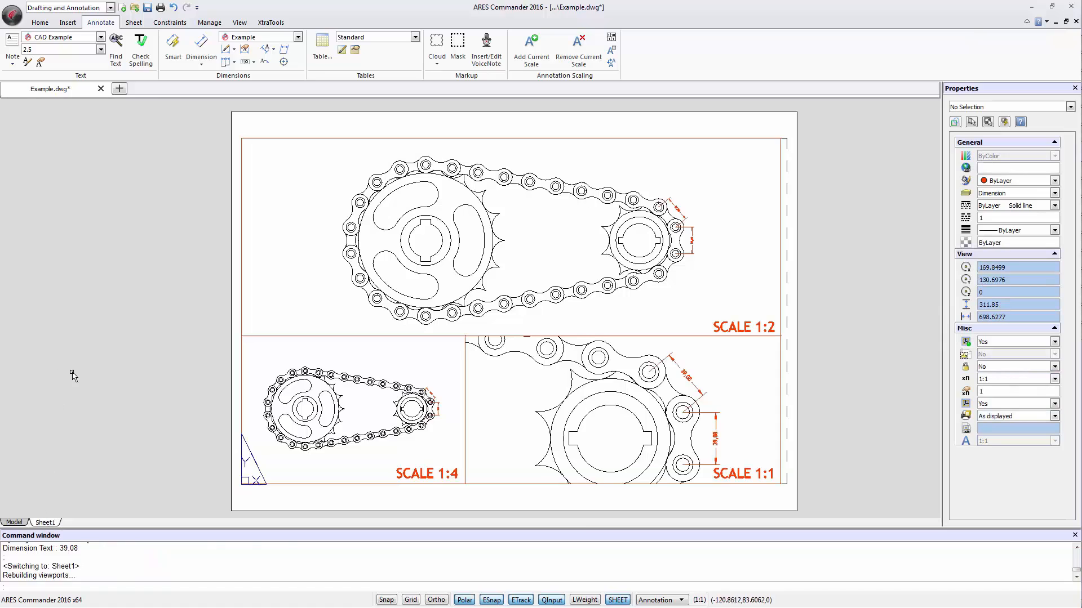
mouse_move(117, 374)
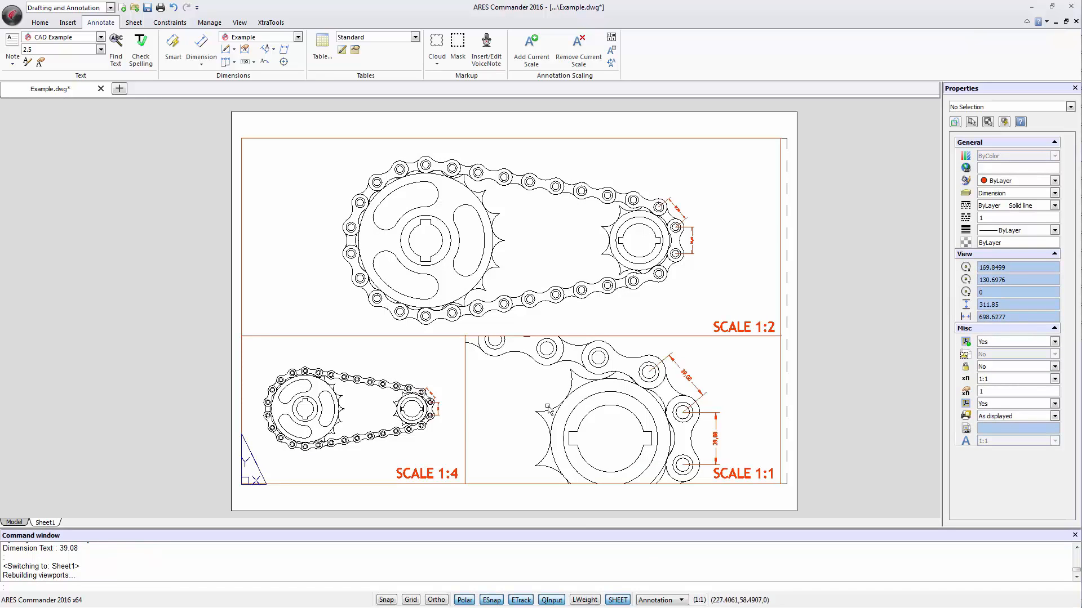
mouse_move(683, 479)
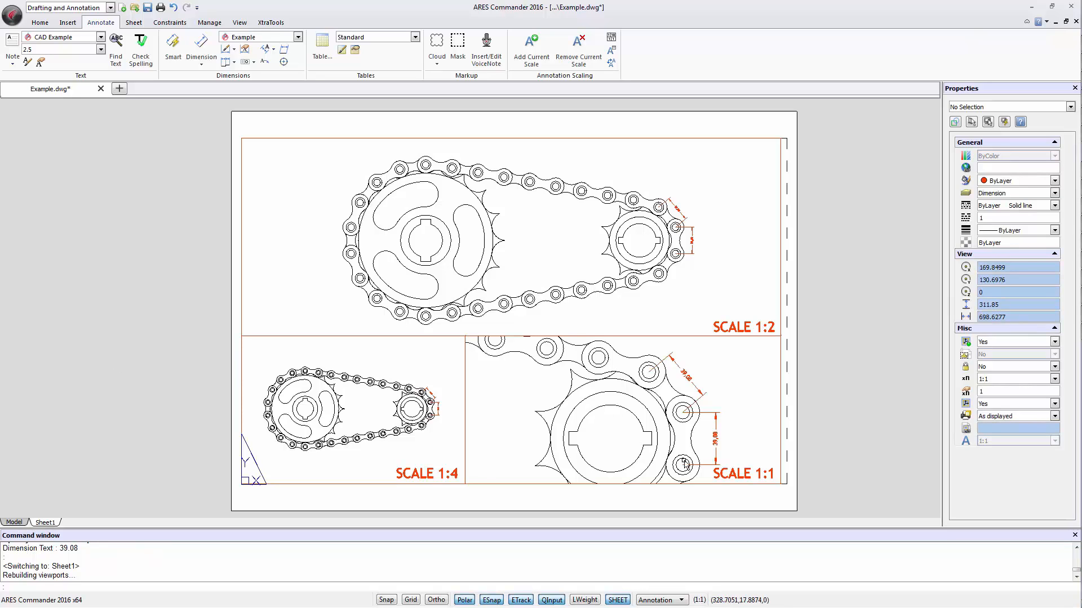
mouse_move(703, 450)
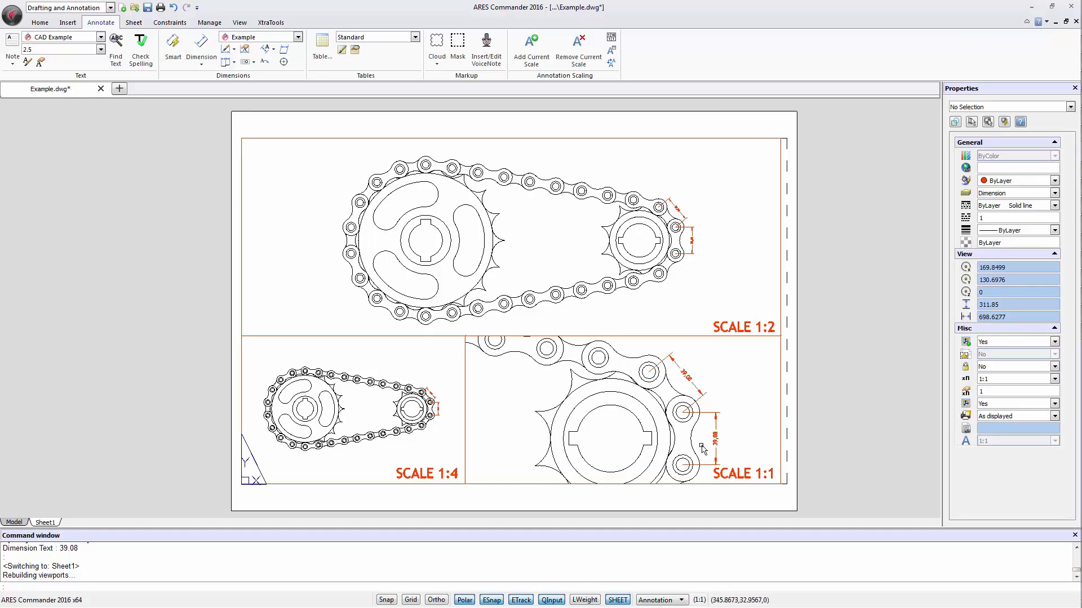
mouse_move(752, 247)
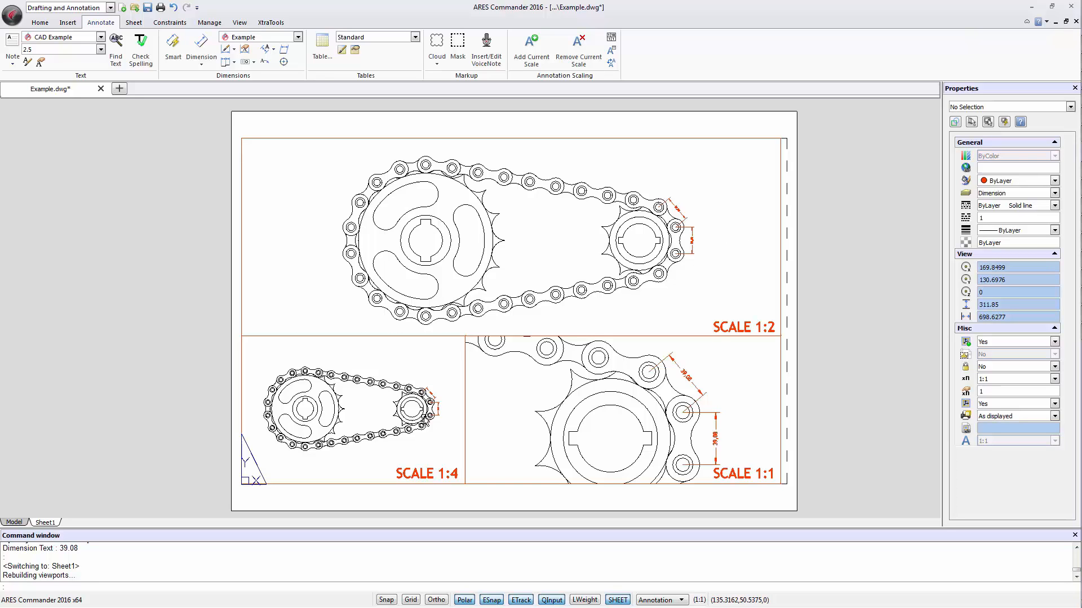
mouse_move(640, 310)
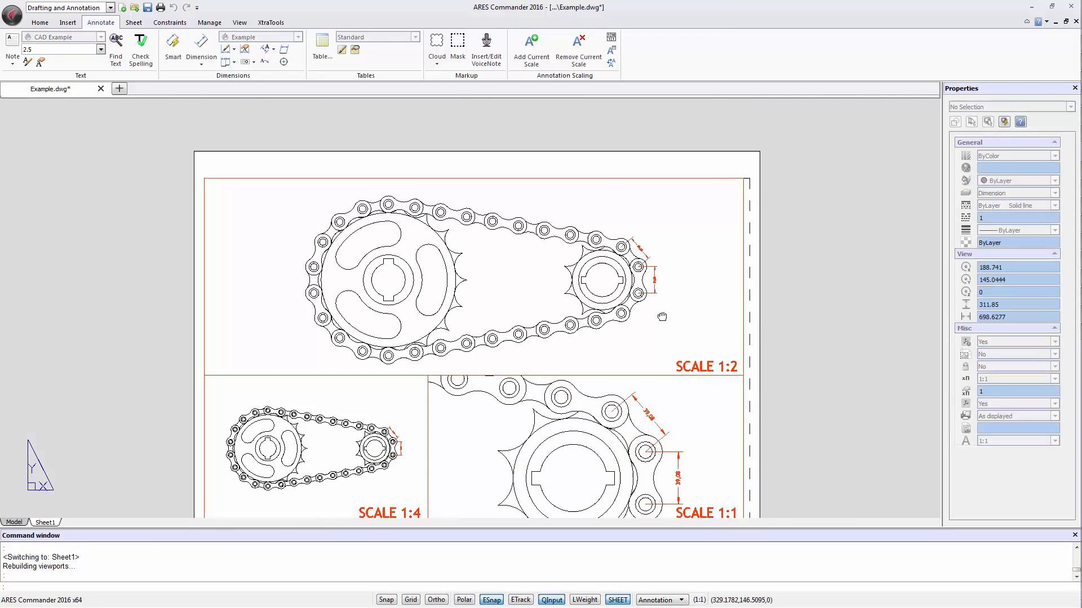
- Scroll to zoom the view of the 39,08 dimensions
scroll("down", 3)
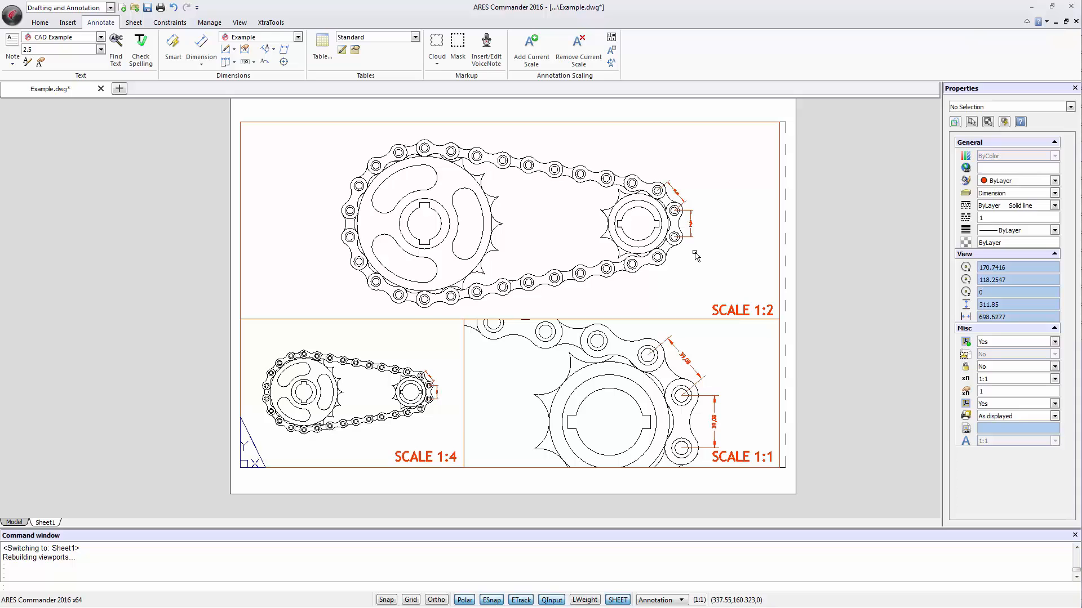
mouse_move(702, 262)
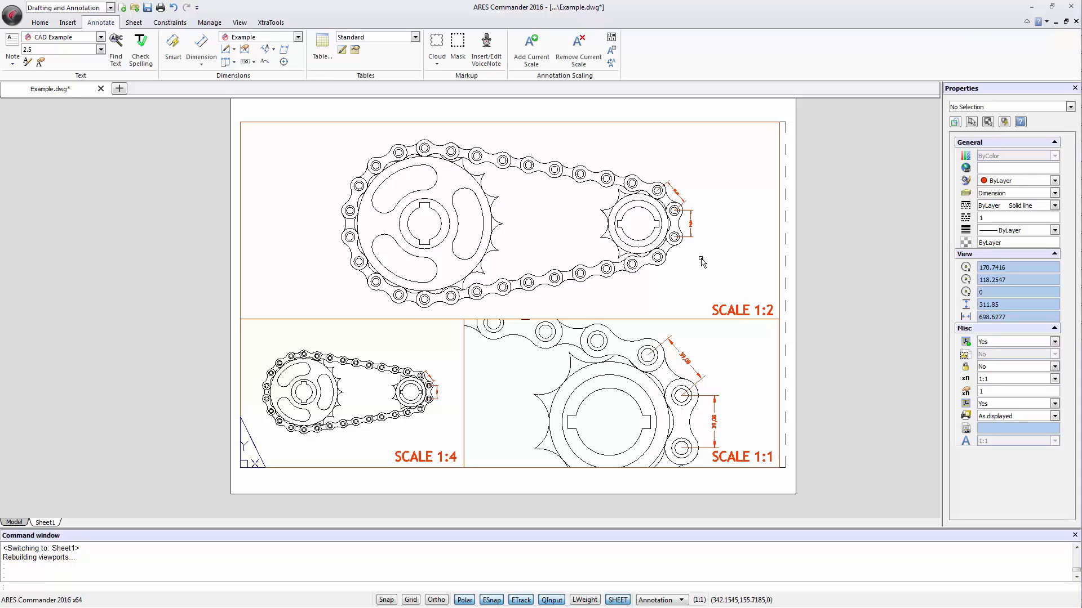
mouse_move(691, 266)
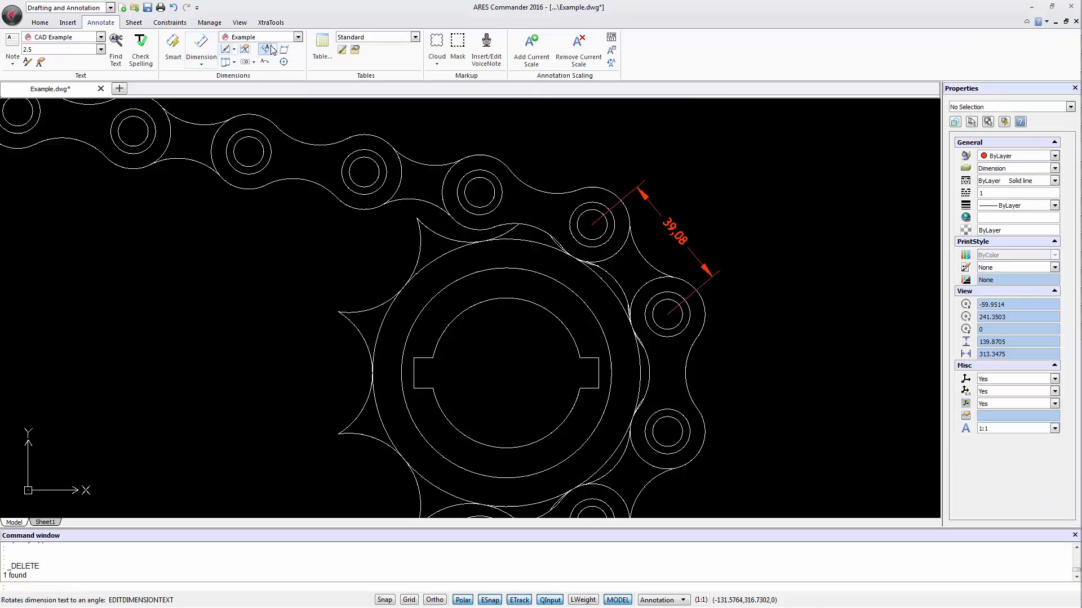
- Make Annotative the current dimension style and dimension the two link centres vertically, right of the links
left_click(297, 37)
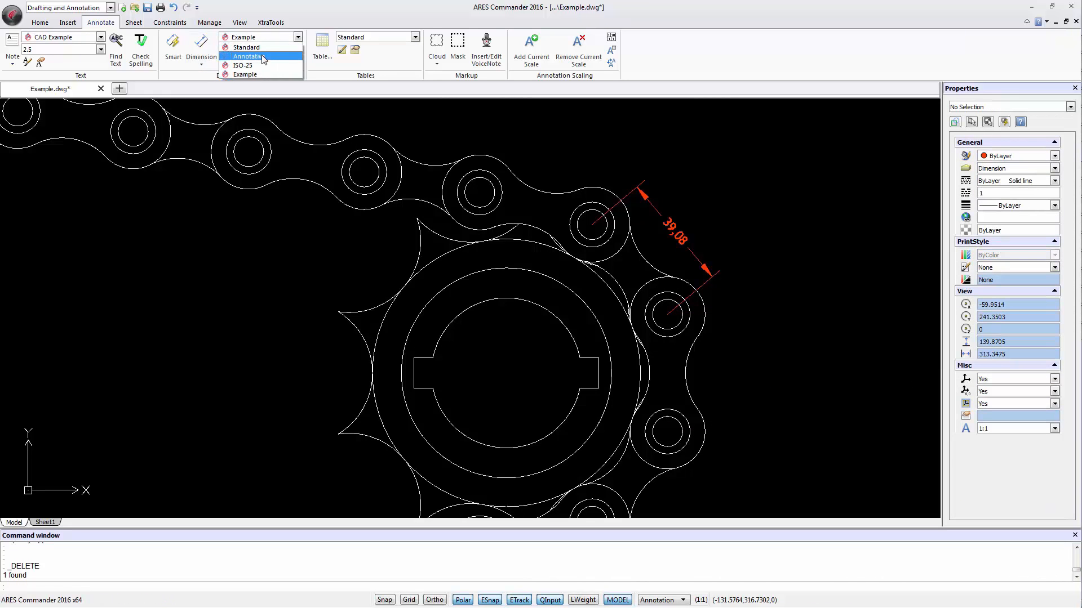
left_click(247, 56)
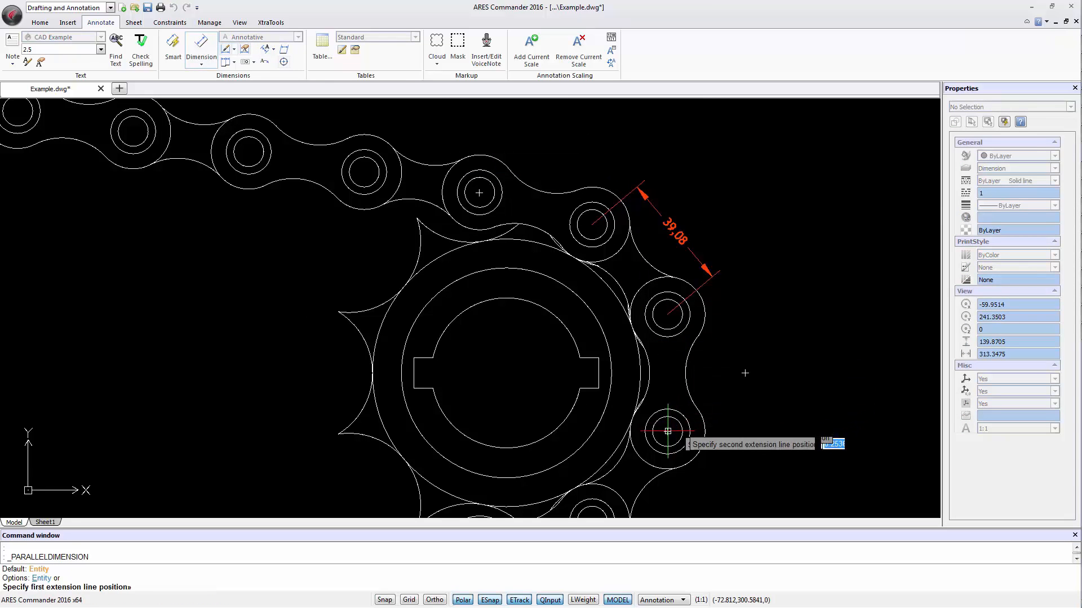
left_click(665, 431)
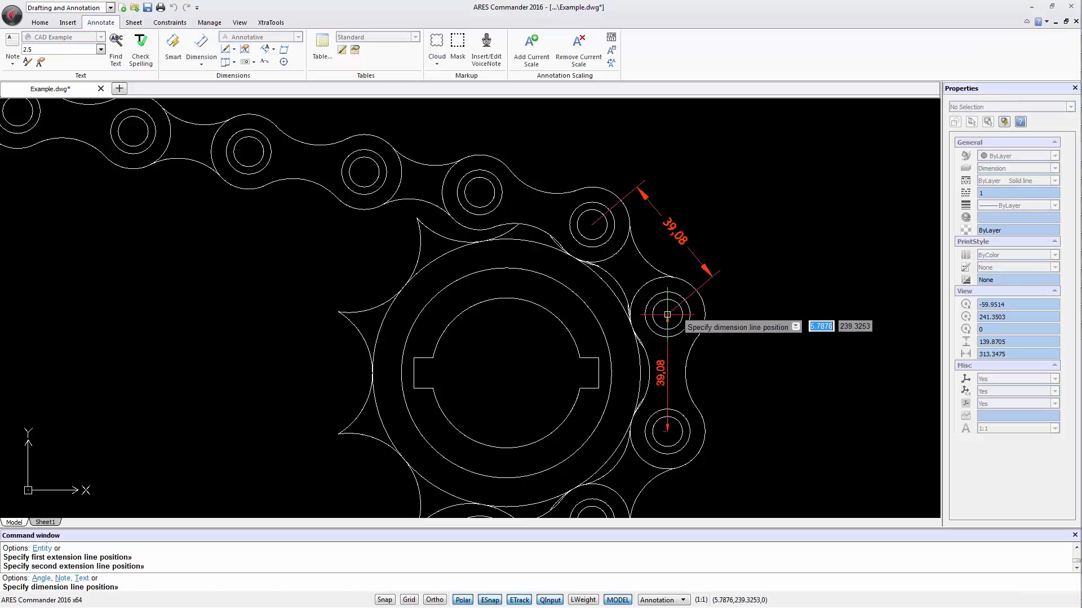
left_click(744, 350)
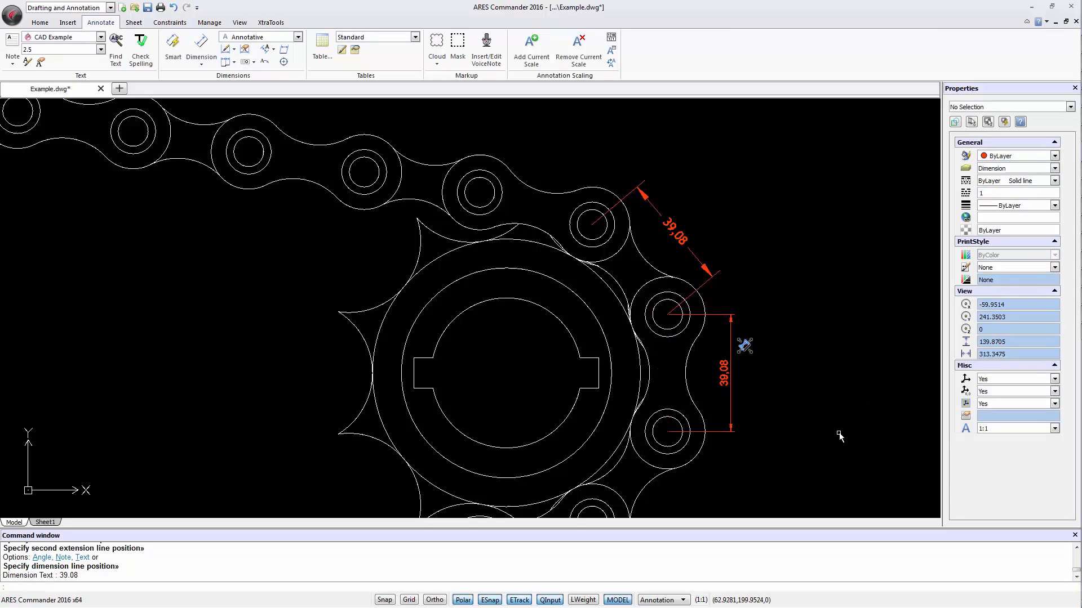
mouse_move(843, 440)
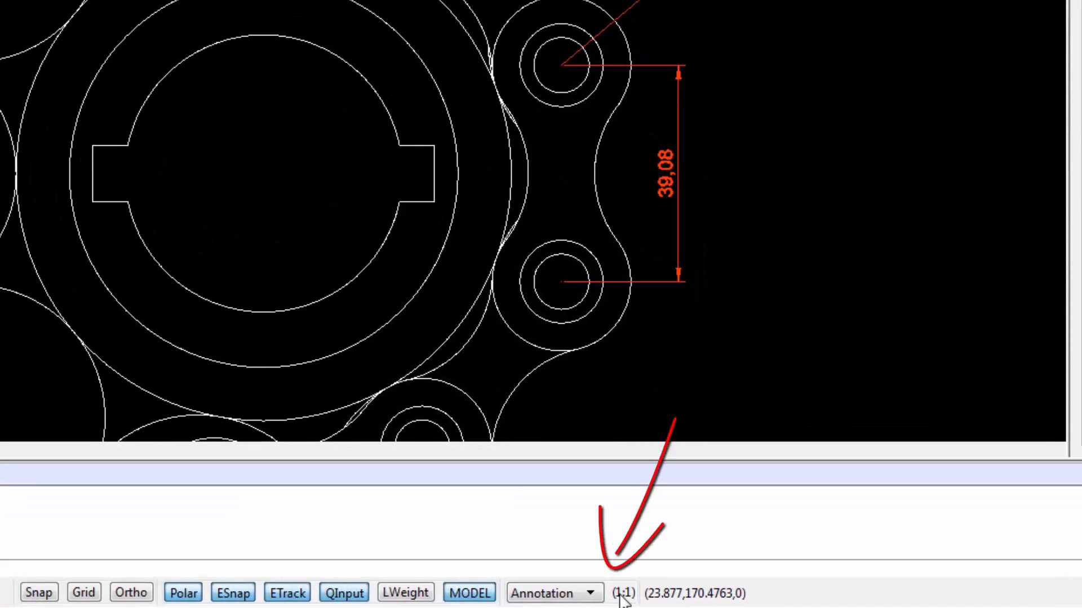
mouse_move(622, 593)
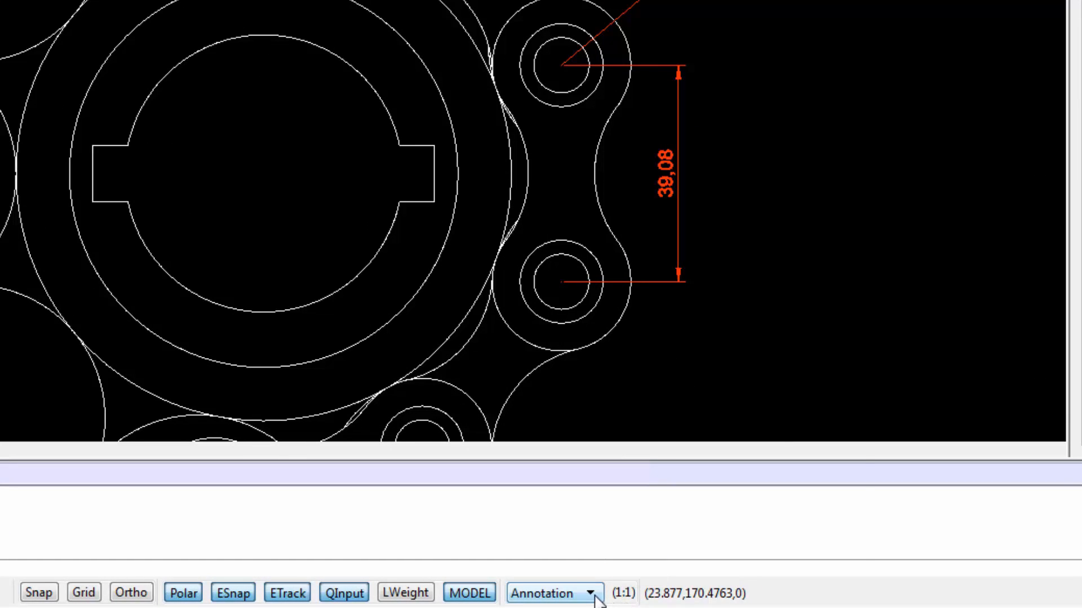
- Set the status-bar annotation scale to 1:2
left_click(589, 594)
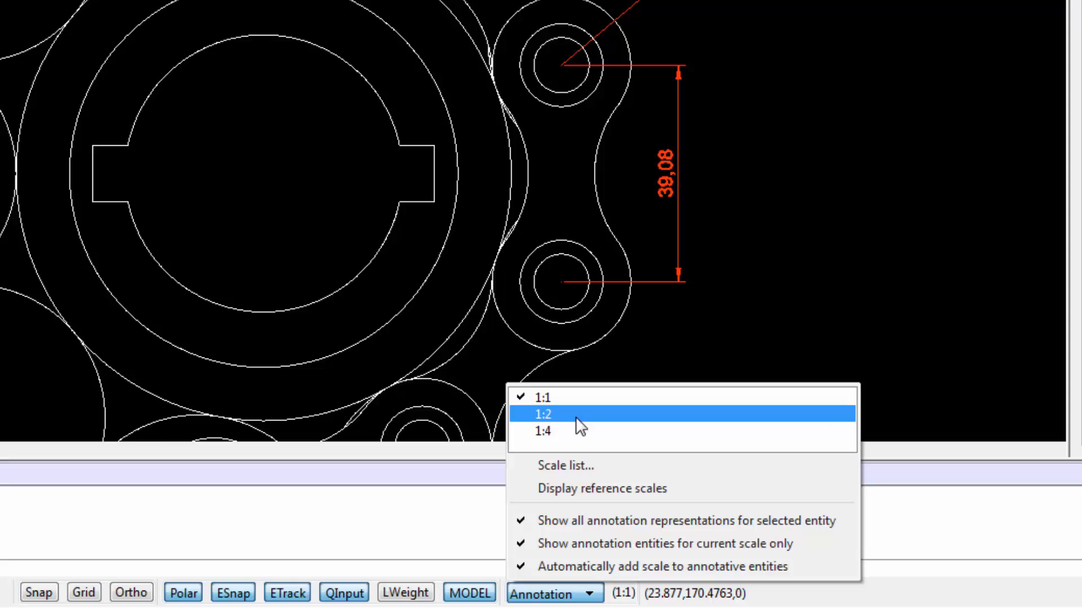
left_click(543, 414)
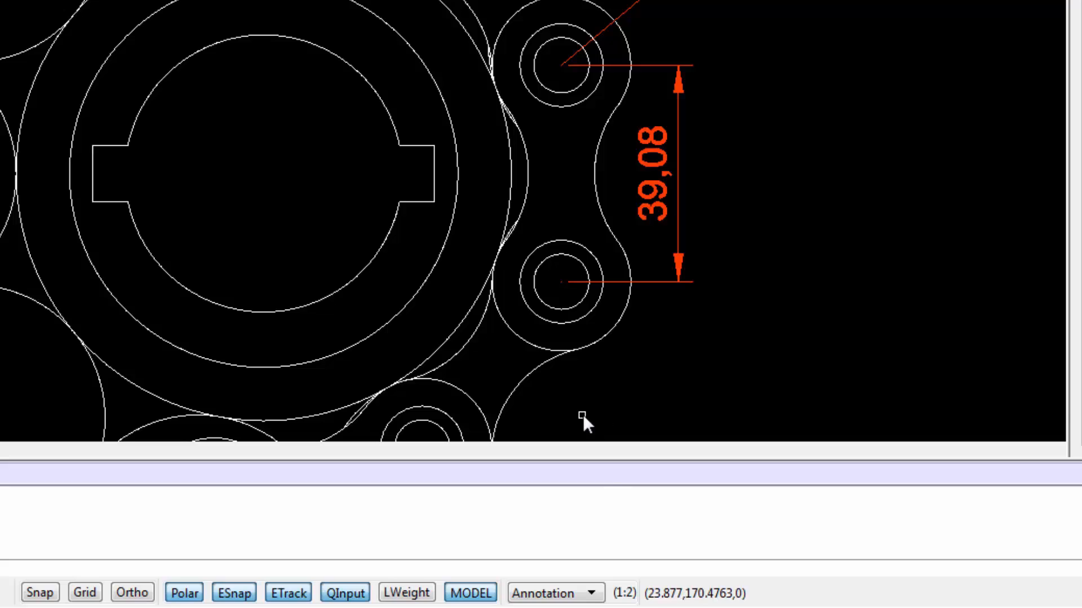
- Set the status-bar annotation scale to 1:4
left_click(586, 593)
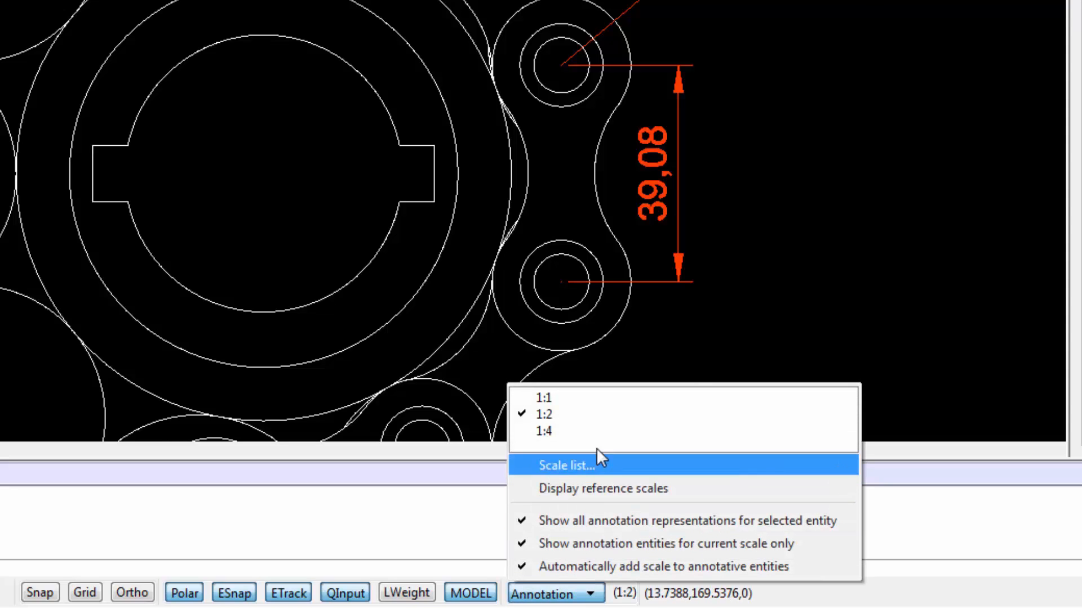
left_click(543, 431)
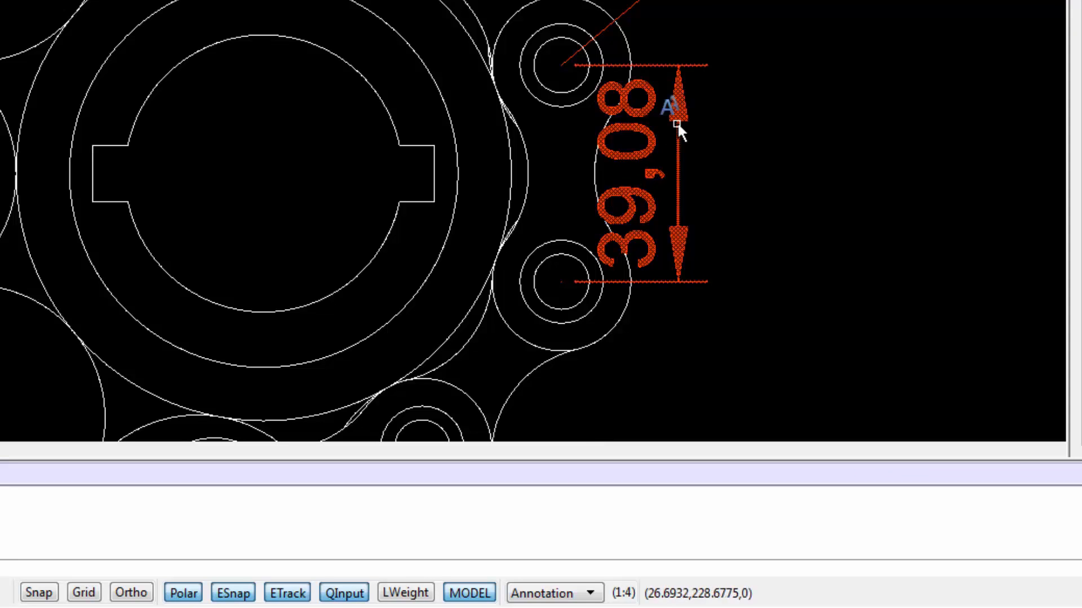
- Move the vertical 39,08 dimension line farther out, set annotation scale 1:4, then view Sheet1
left_click(676, 123)
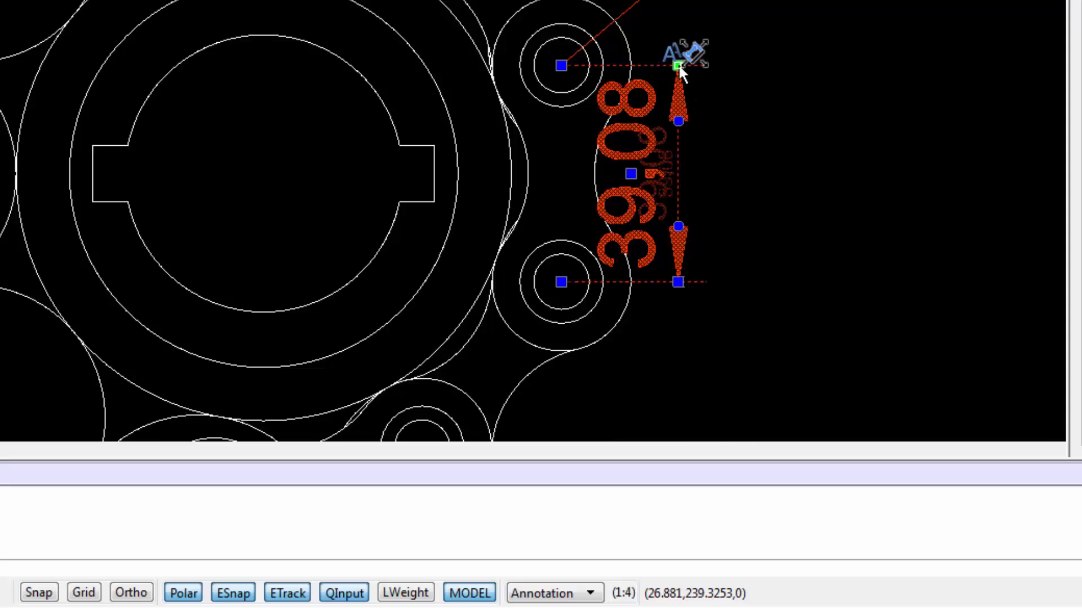
left_click_drag(676, 65, 752, 65)
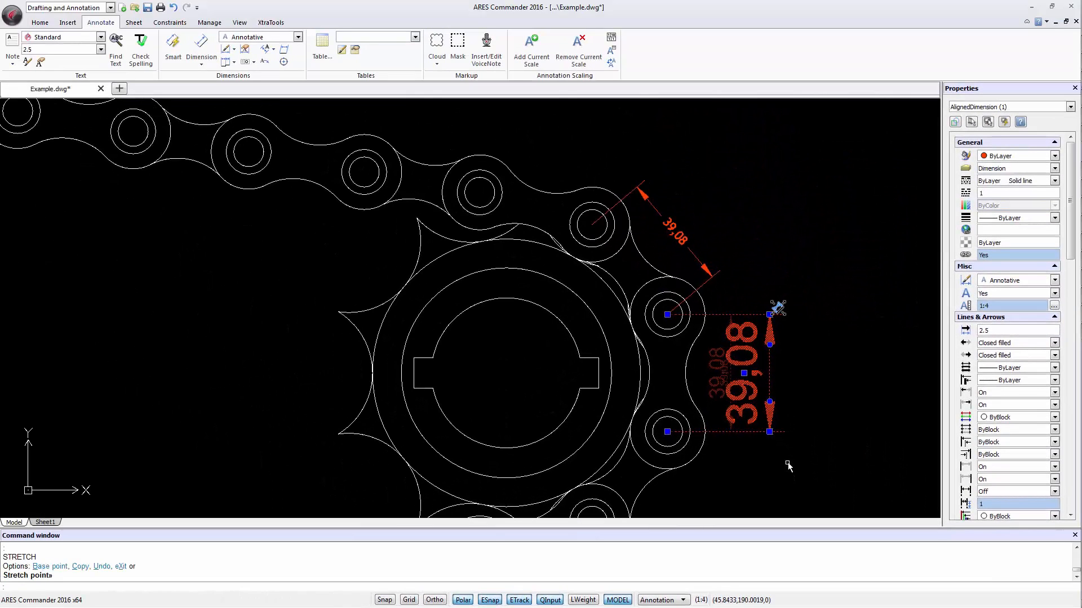
left_click(658, 600)
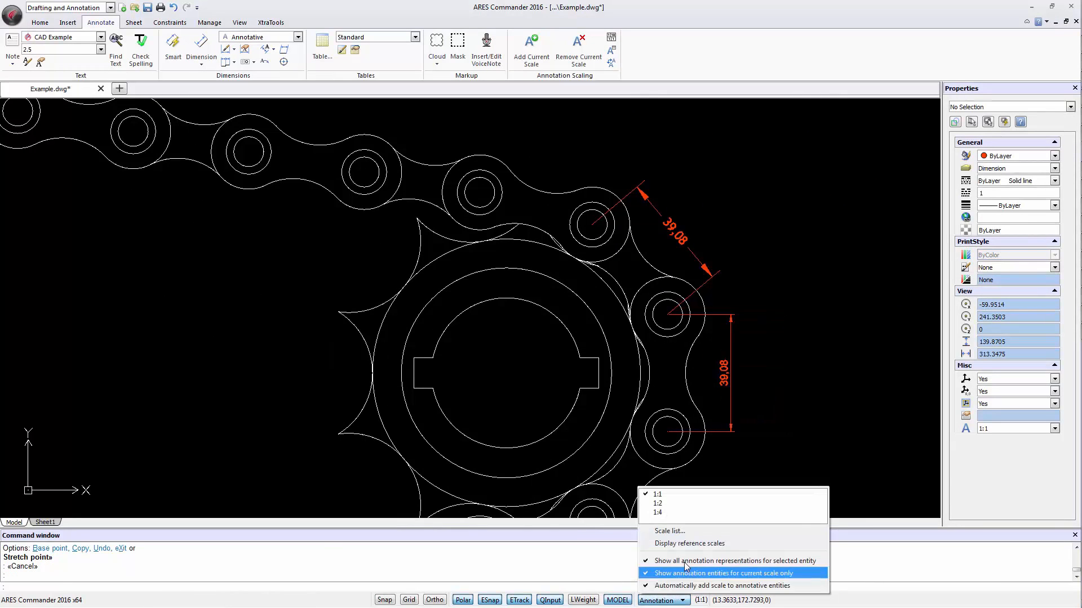
left_click(656, 512)
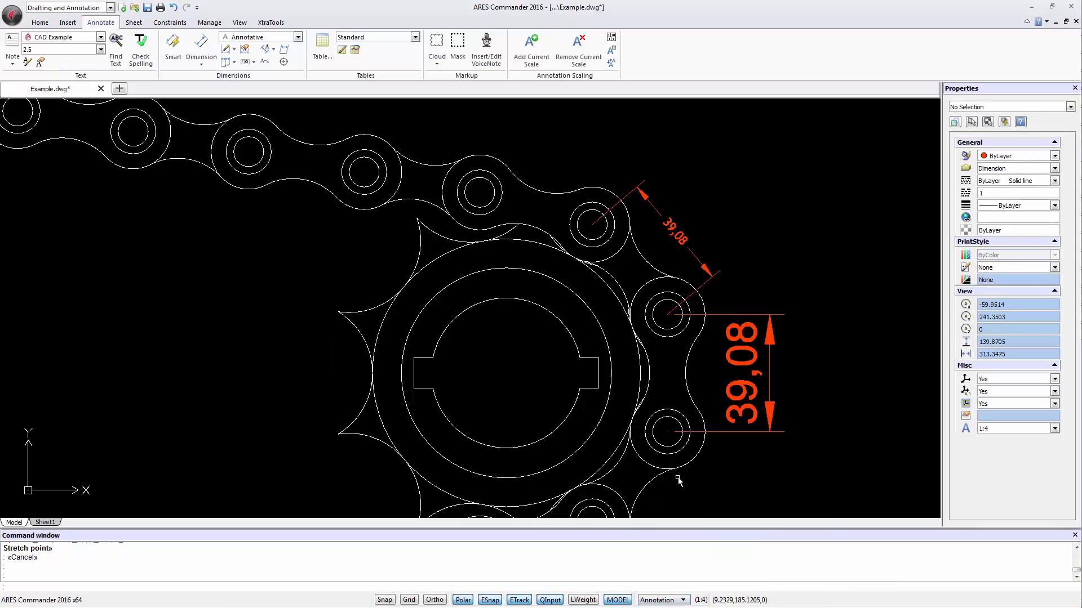
mouse_move(39, 458)
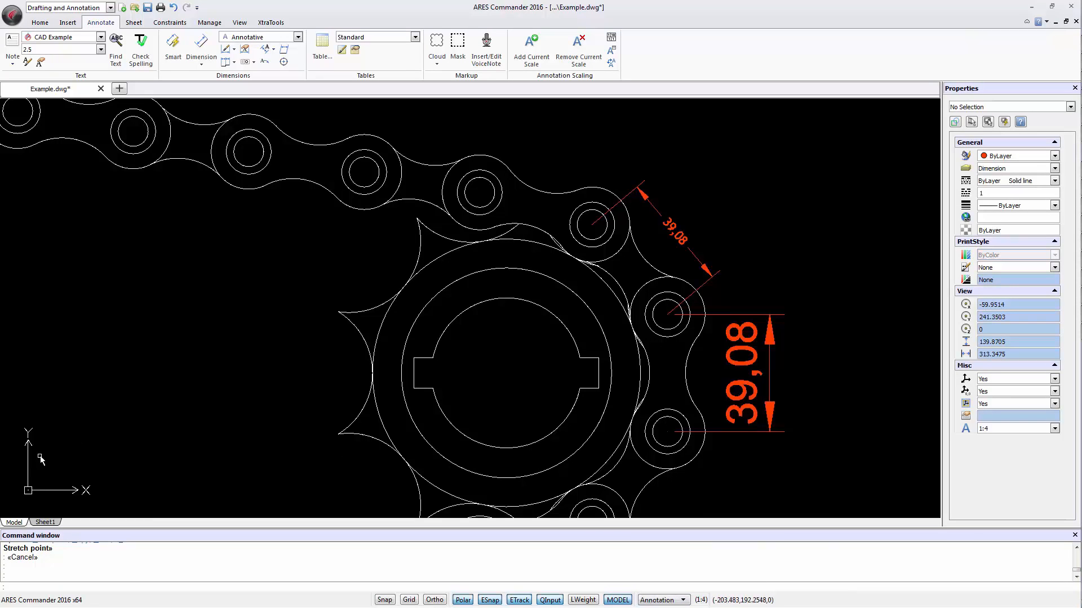
left_click(45, 522)
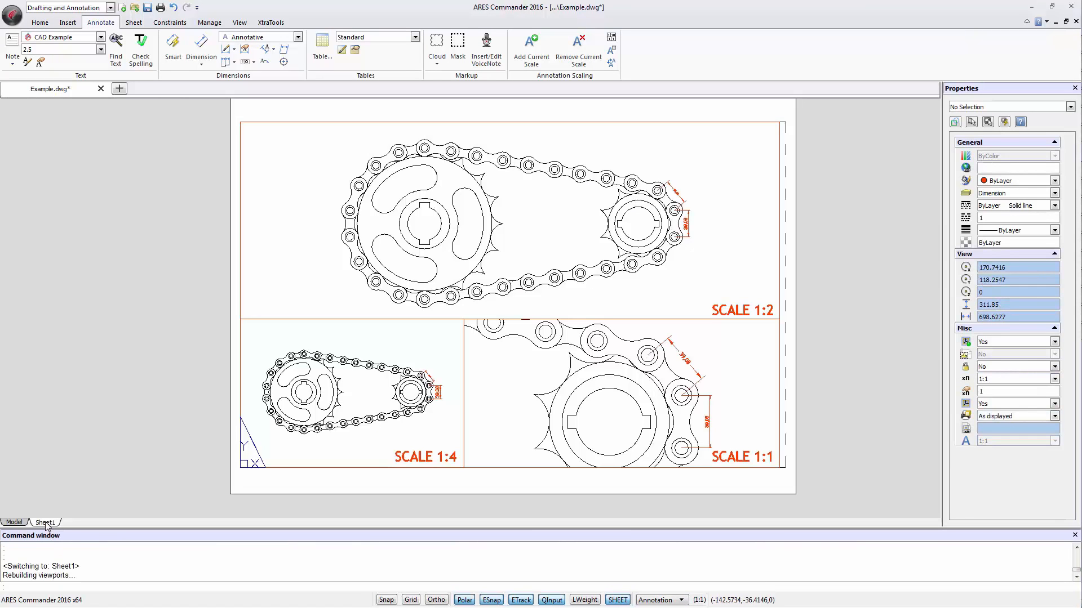
mouse_move(117, 441)
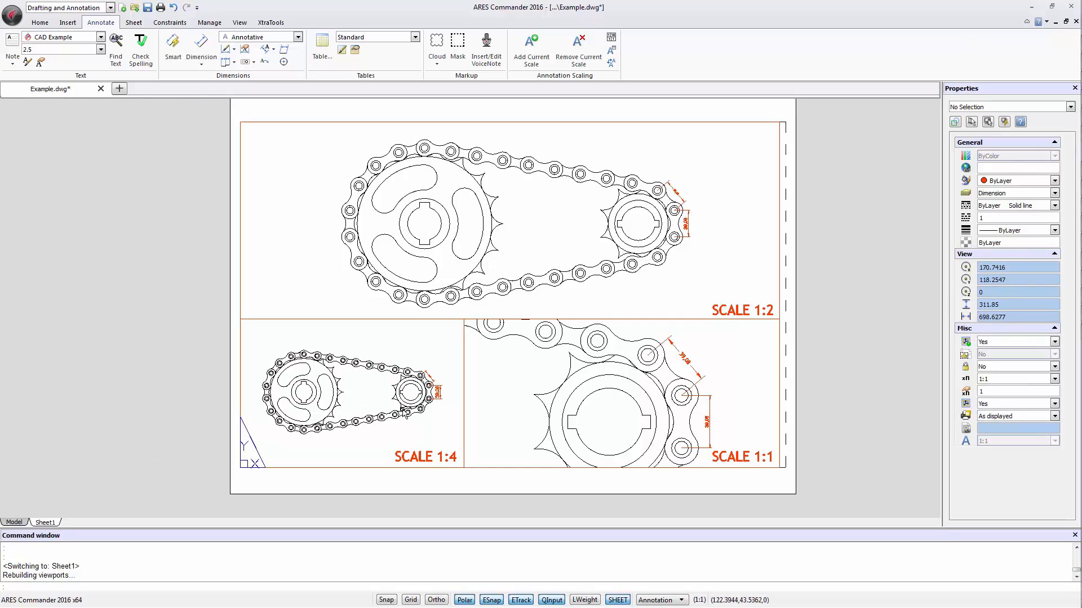
mouse_move(668, 278)
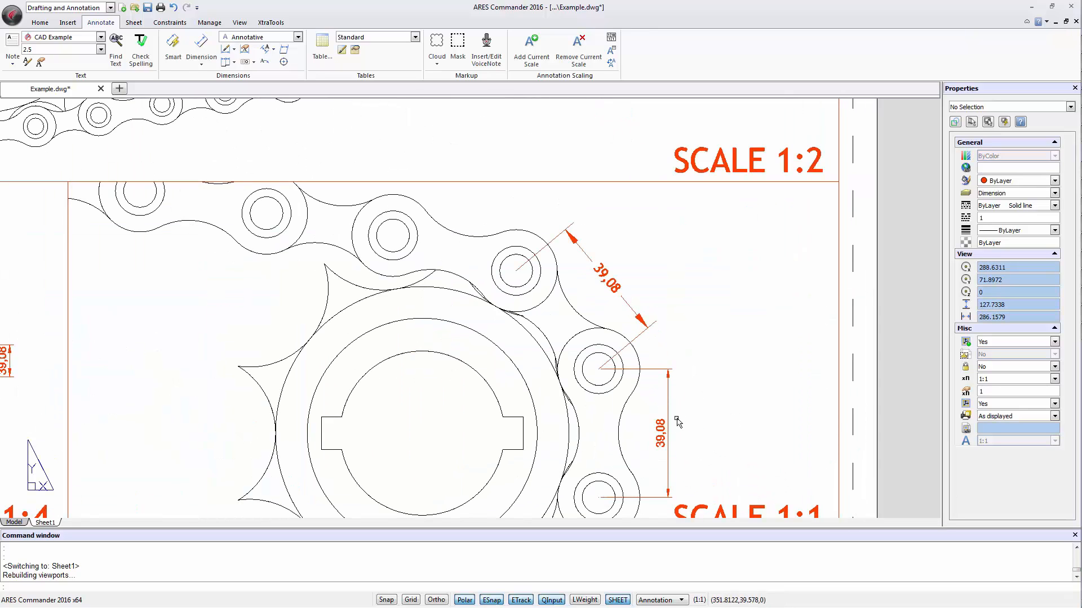
mouse_move(693, 406)
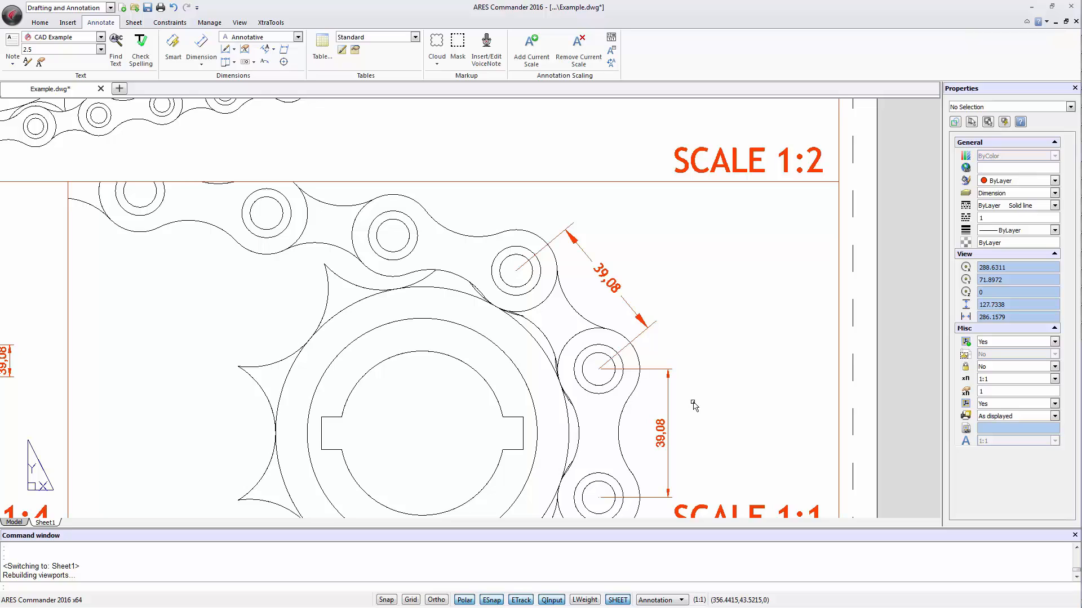
mouse_move(625, 289)
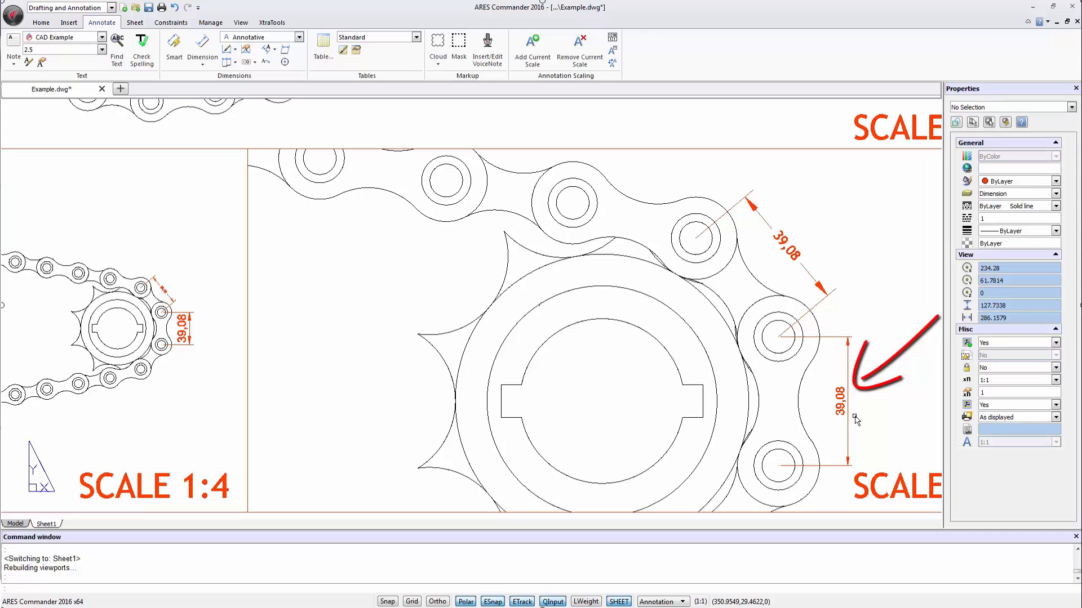
mouse_move(240, 319)
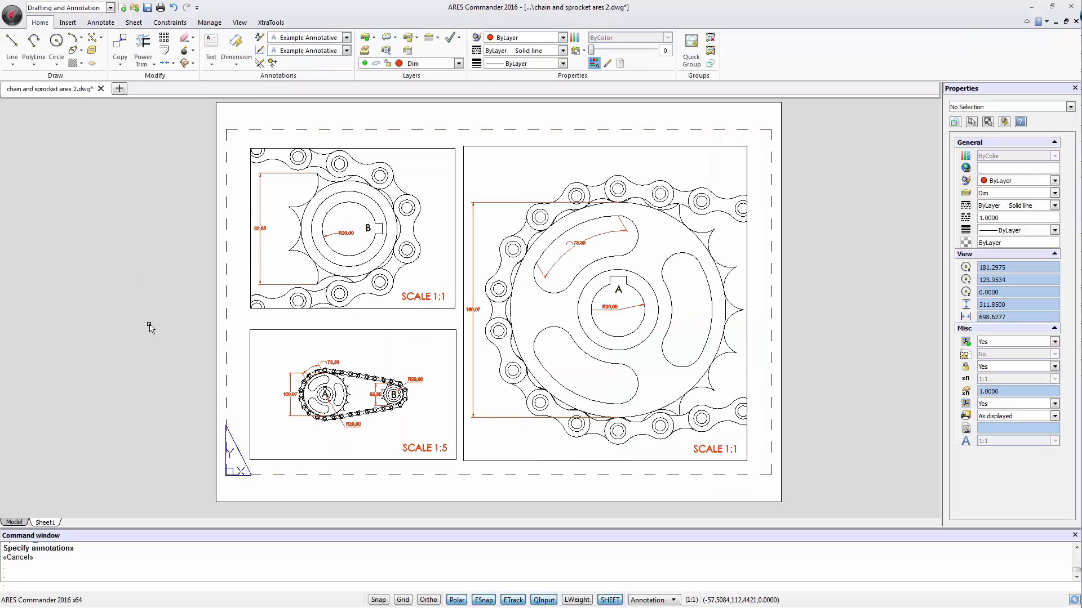
mouse_move(177, 281)
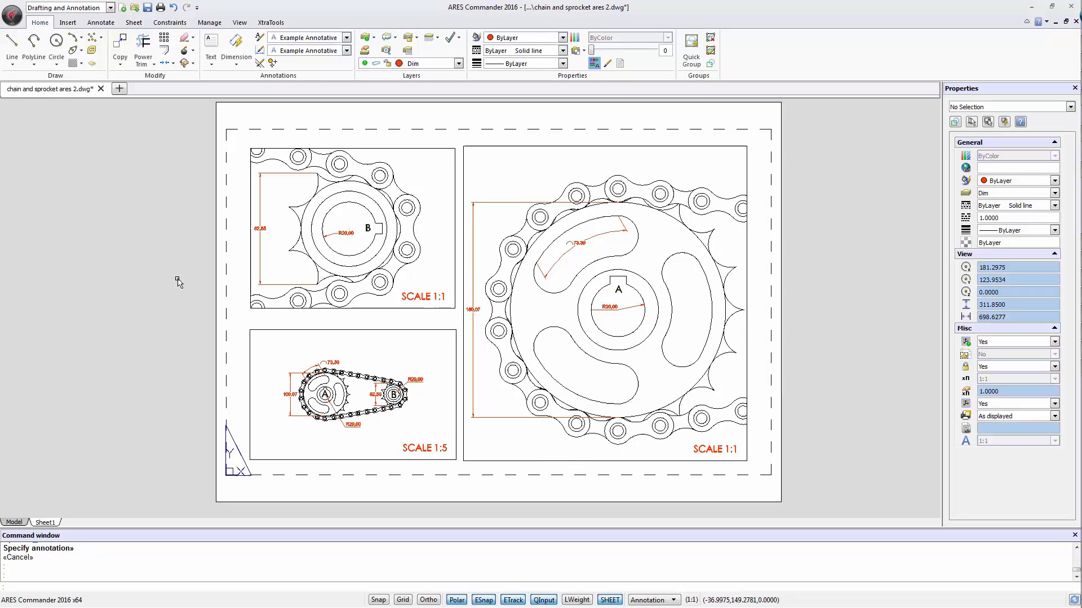
mouse_move(260, 433)
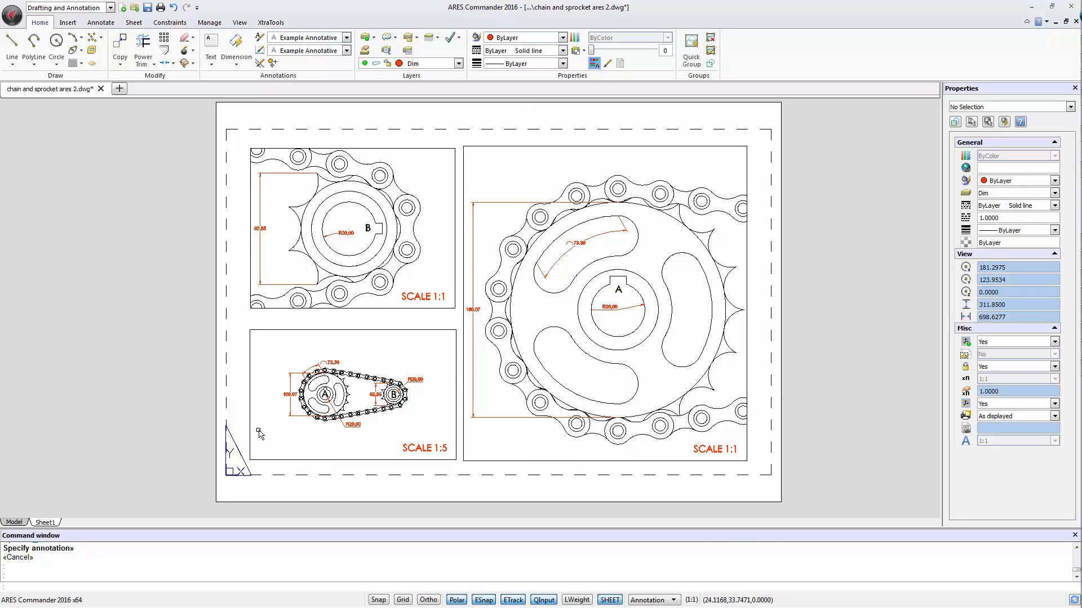
mouse_move(389, 252)
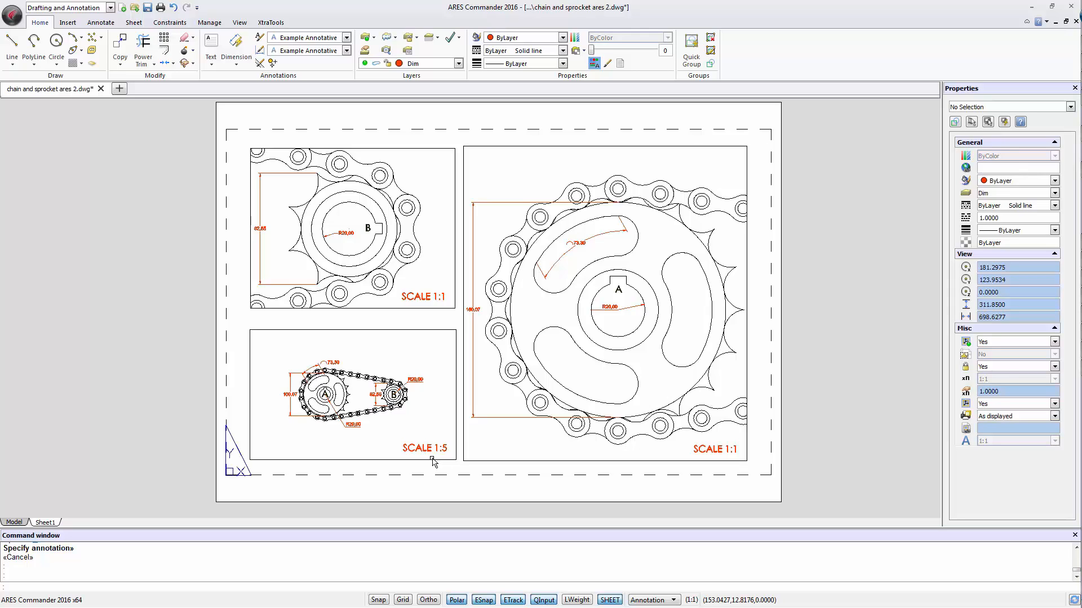
mouse_move(435, 459)
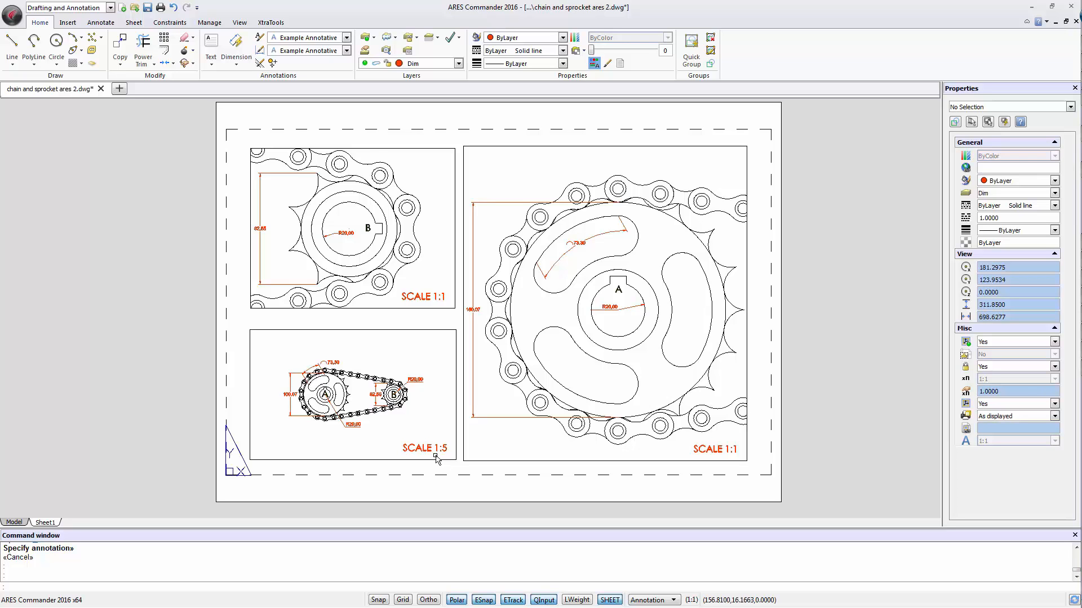
left_click(100, 23)
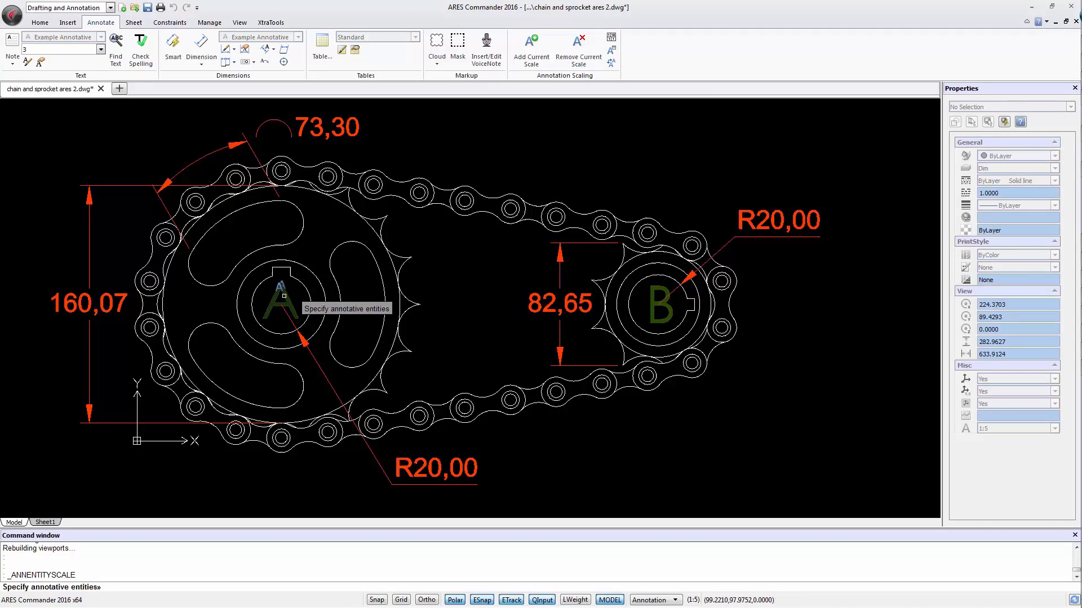
- Remove the 1:1 scale from label A, keeping only 1:5, then view Sheet1
left_click(279, 304)
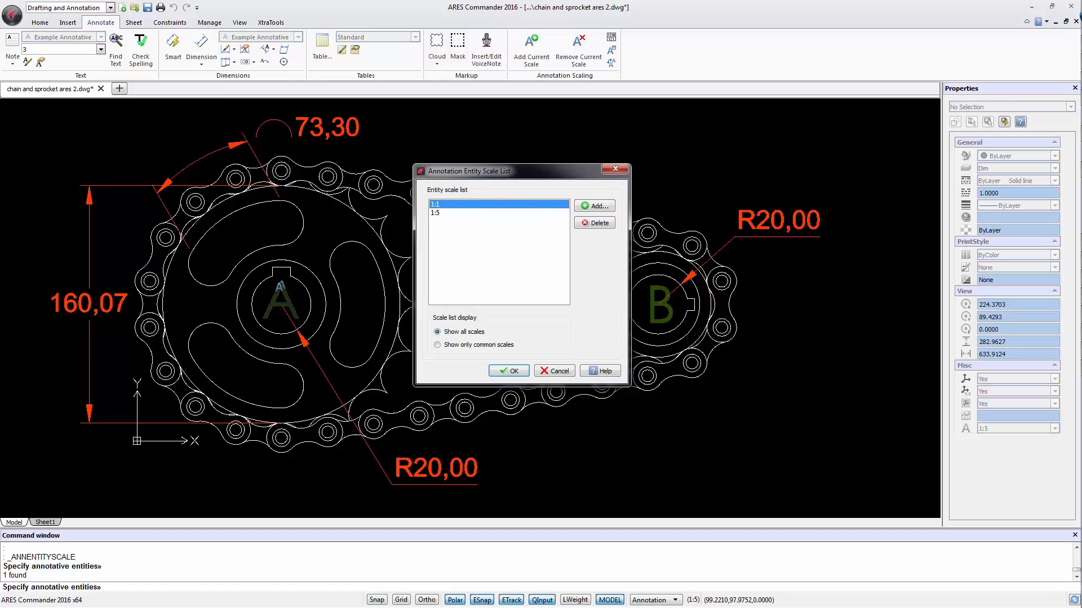
mouse_move(293, 300)
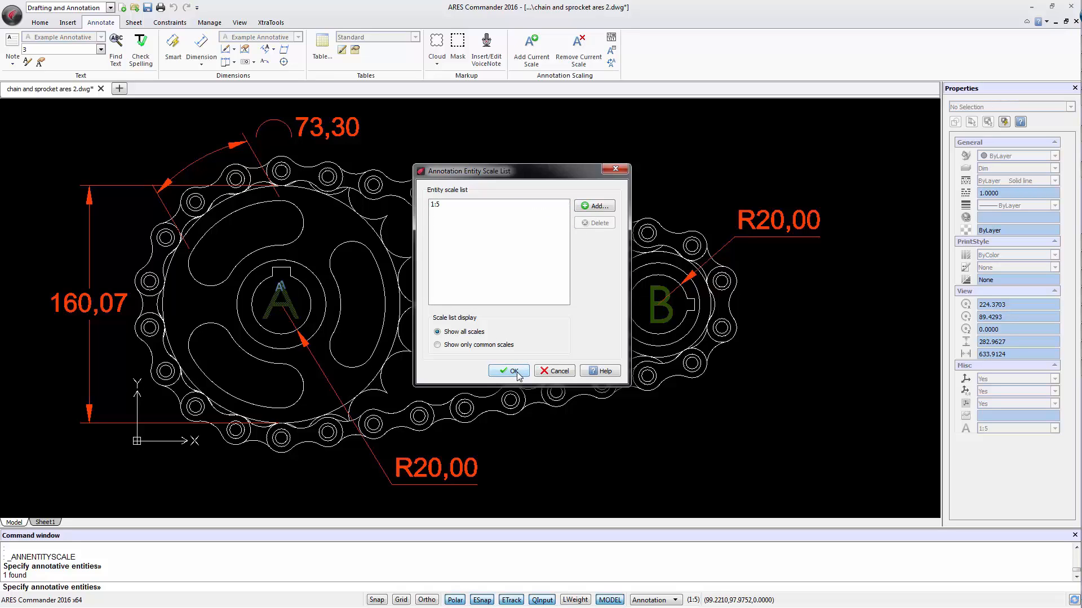
left_click(509, 371)
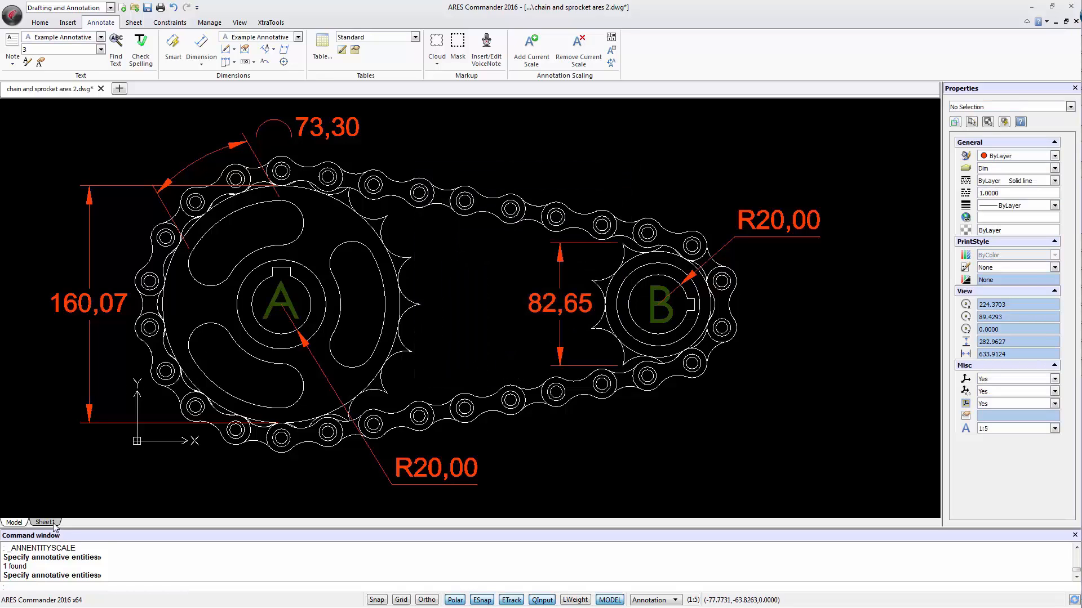
left_click(43, 522)
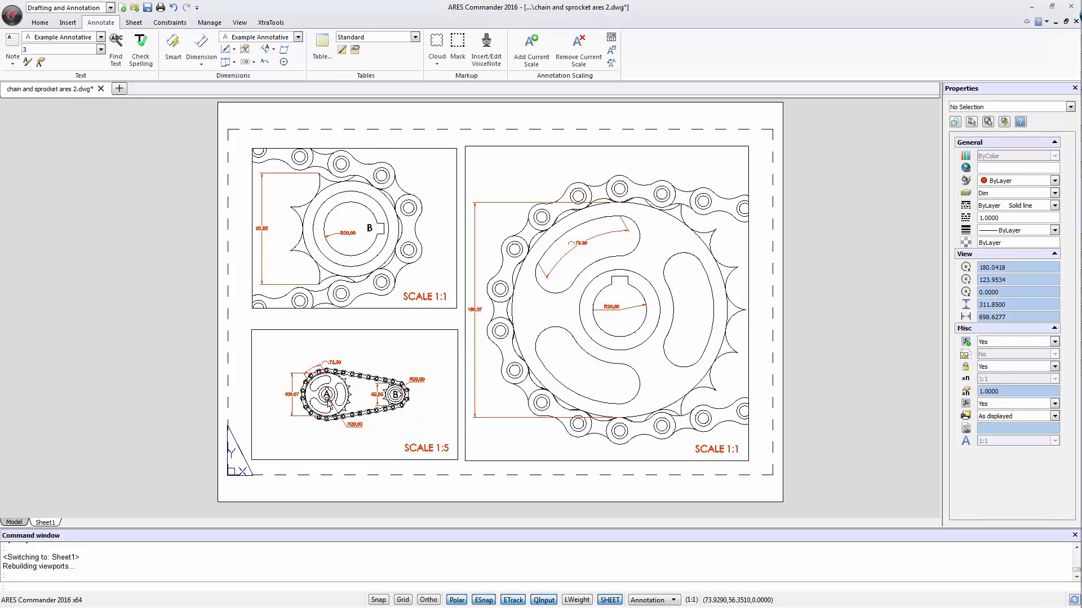
mouse_move(631, 348)
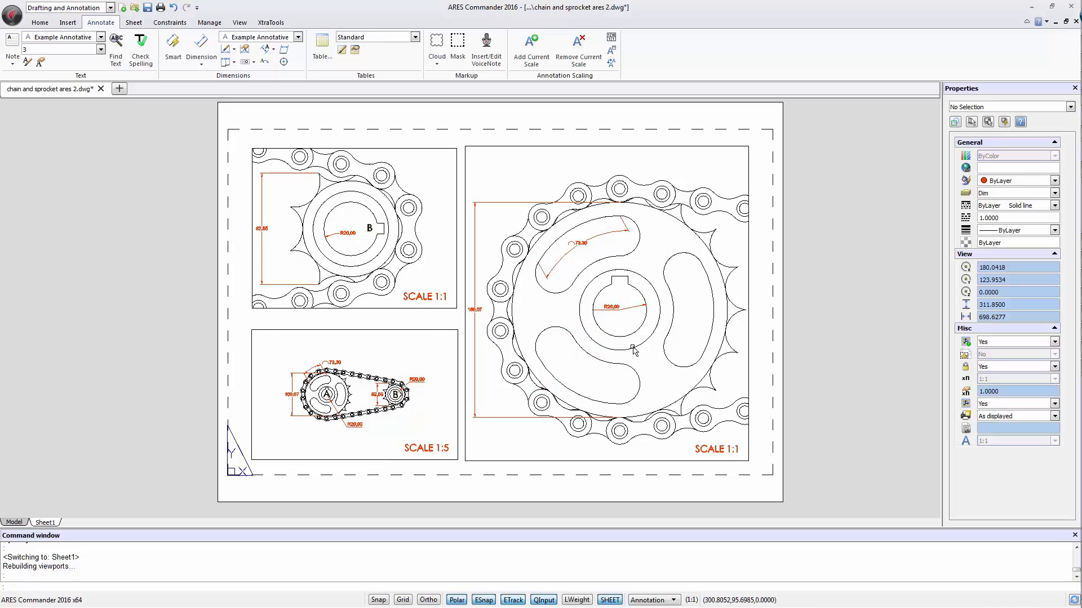
mouse_move(361, 230)
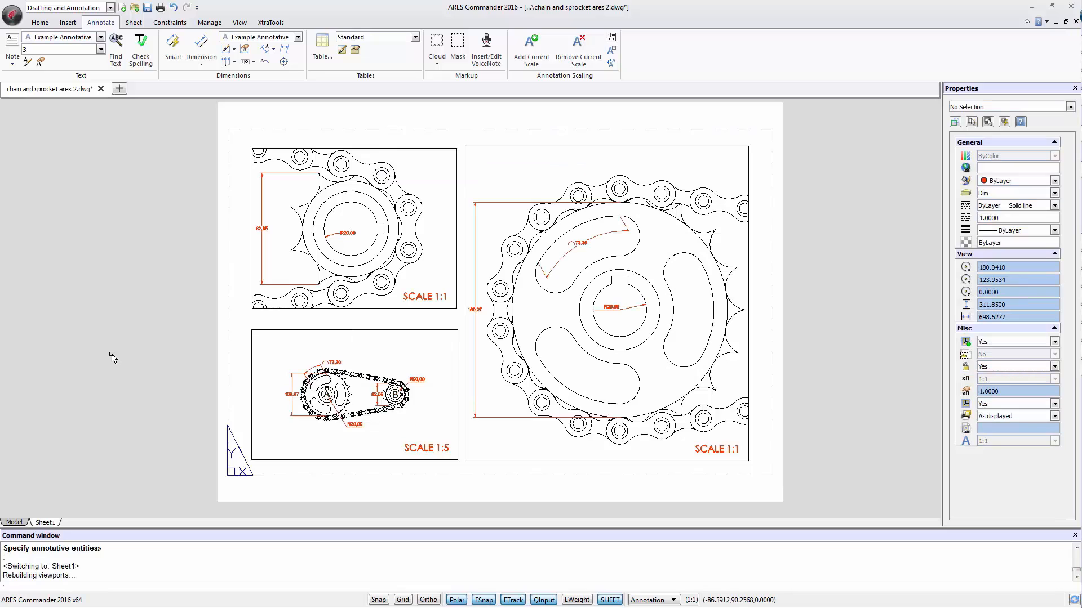
mouse_move(407, 411)
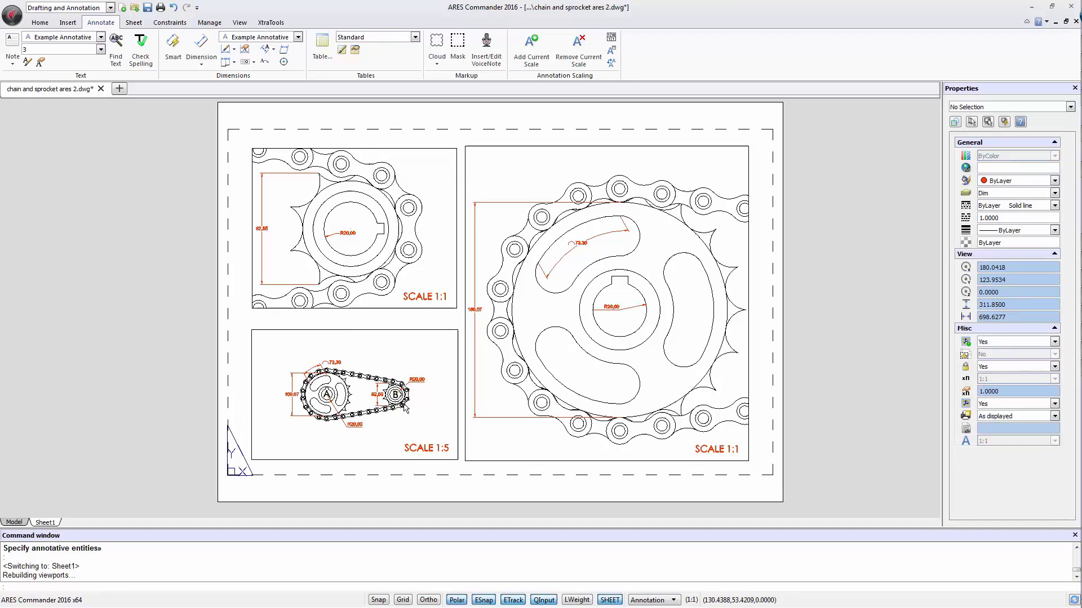
mouse_move(411, 405)
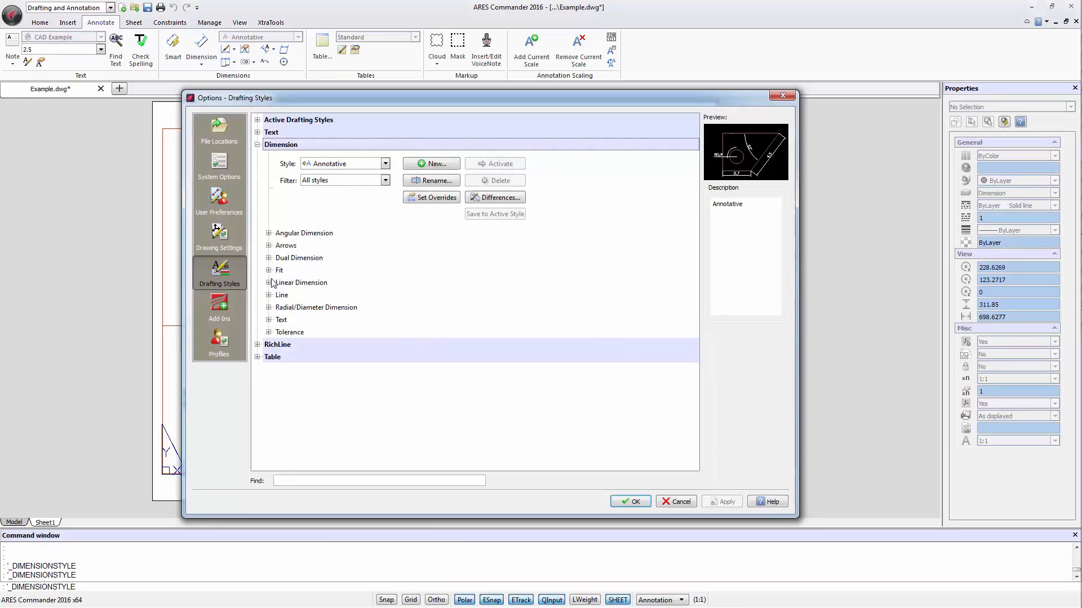
mouse_move(387, 342)
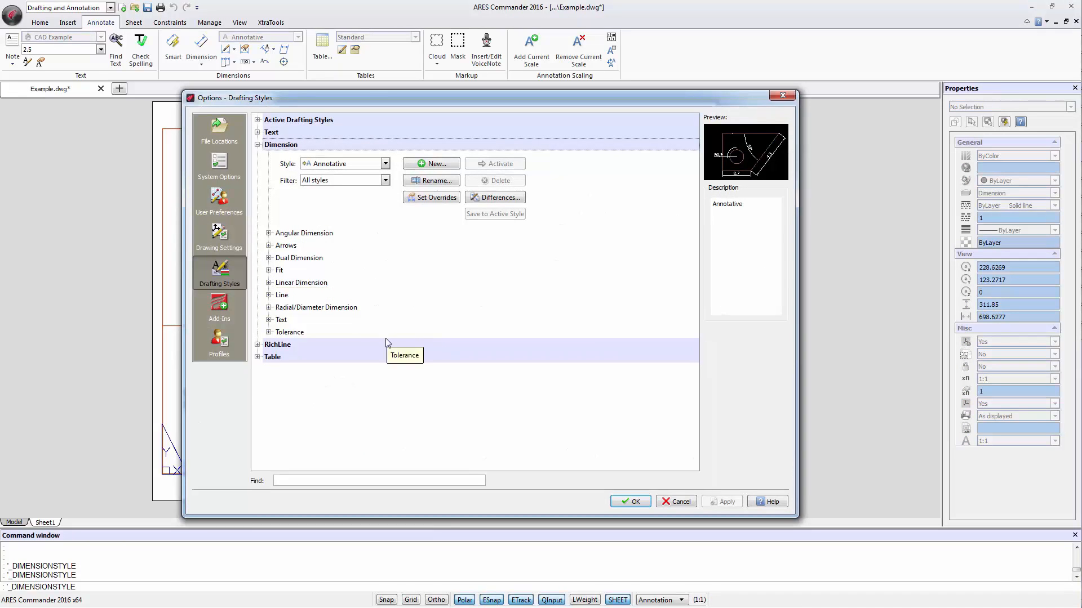
- Expand the Annotative dimension style's Fit settings to show Annotative Scaling under dimension scale
left_click(268, 270)
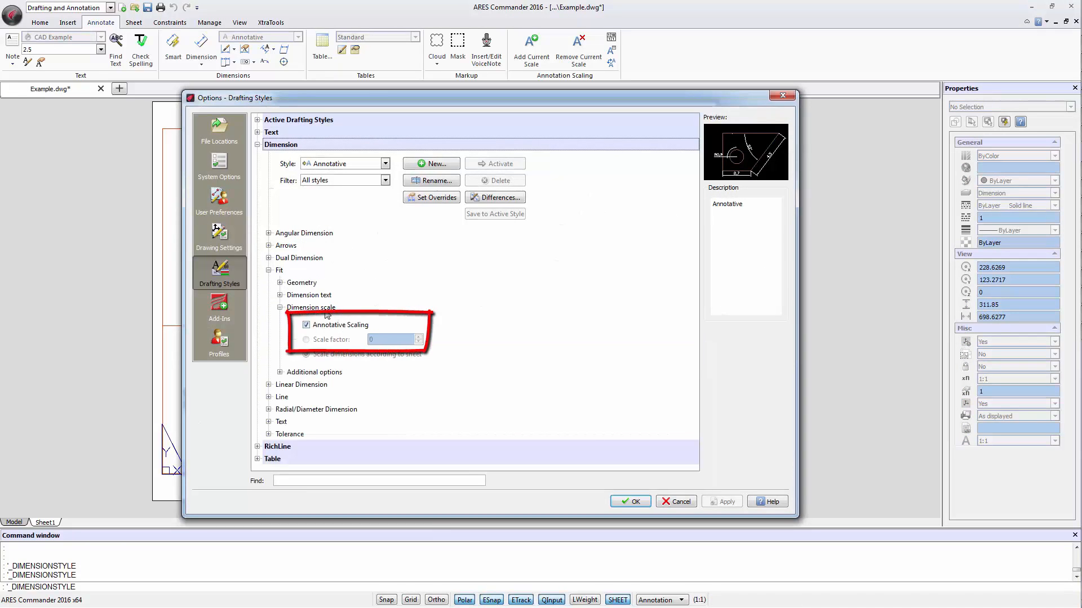